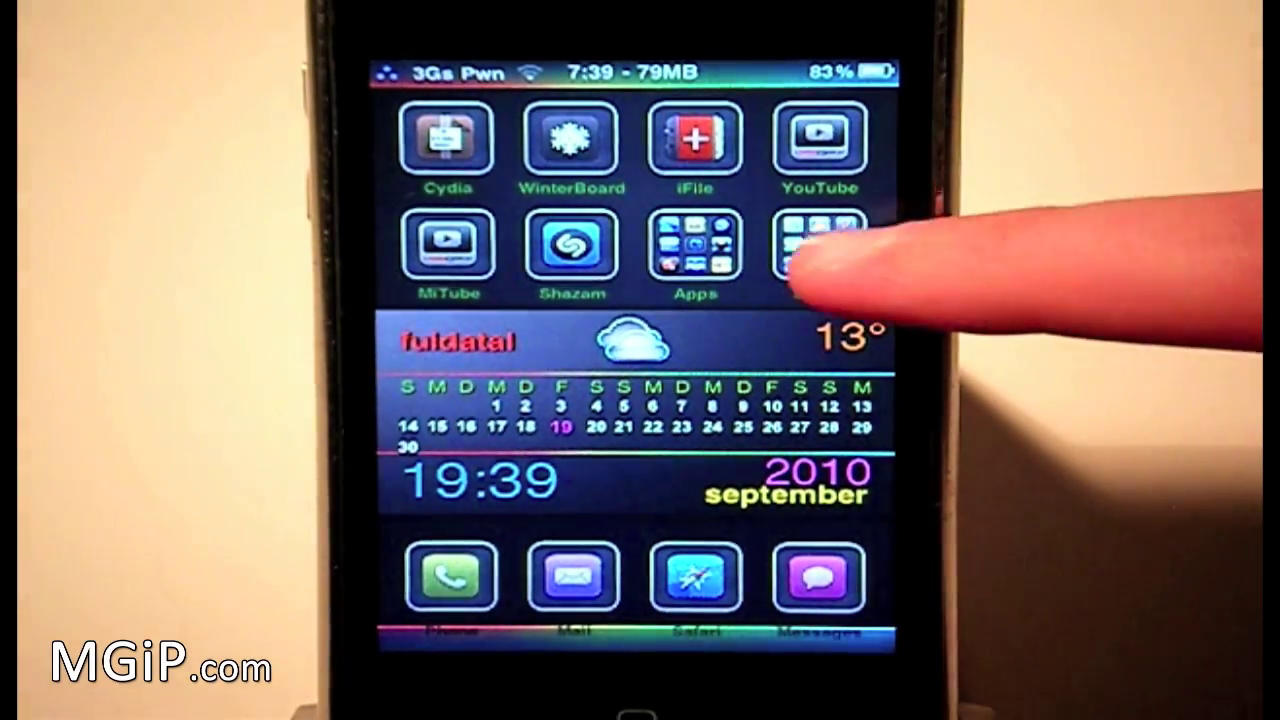
# Step: Open the folder to the right of the Apps folder on the home screen
pyautogui.click(804, 250)
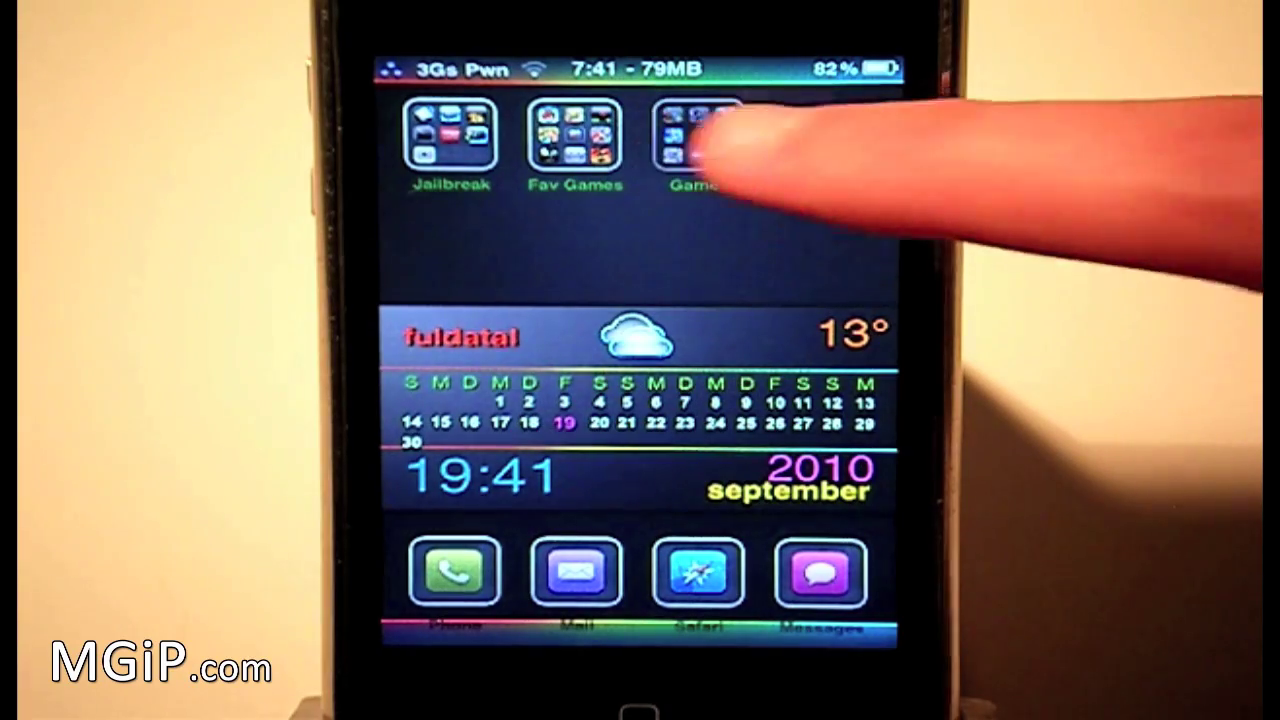
# Step: Open the Games folder to start moving its apps back onto the home page
pyautogui.click(692, 140)
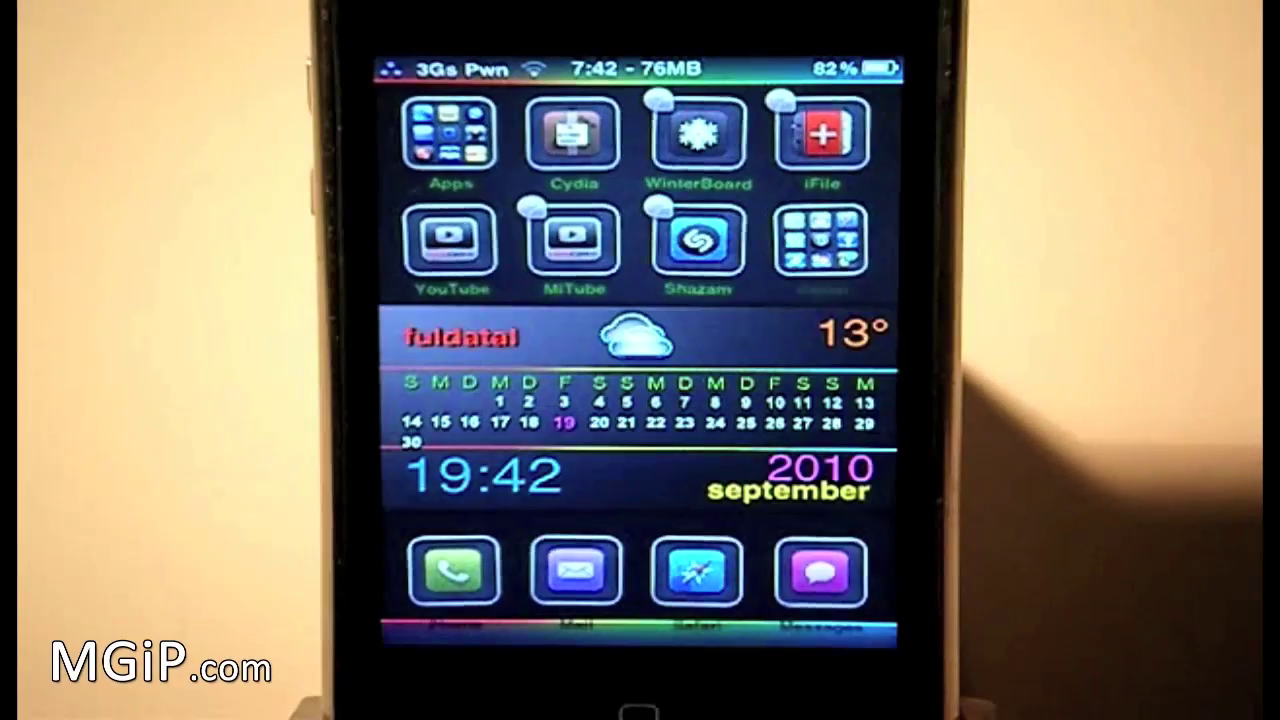
# Step: Drag the loose apps back into the Jailbreak, Fav Games and Games folders
pyautogui.click(452, 140)
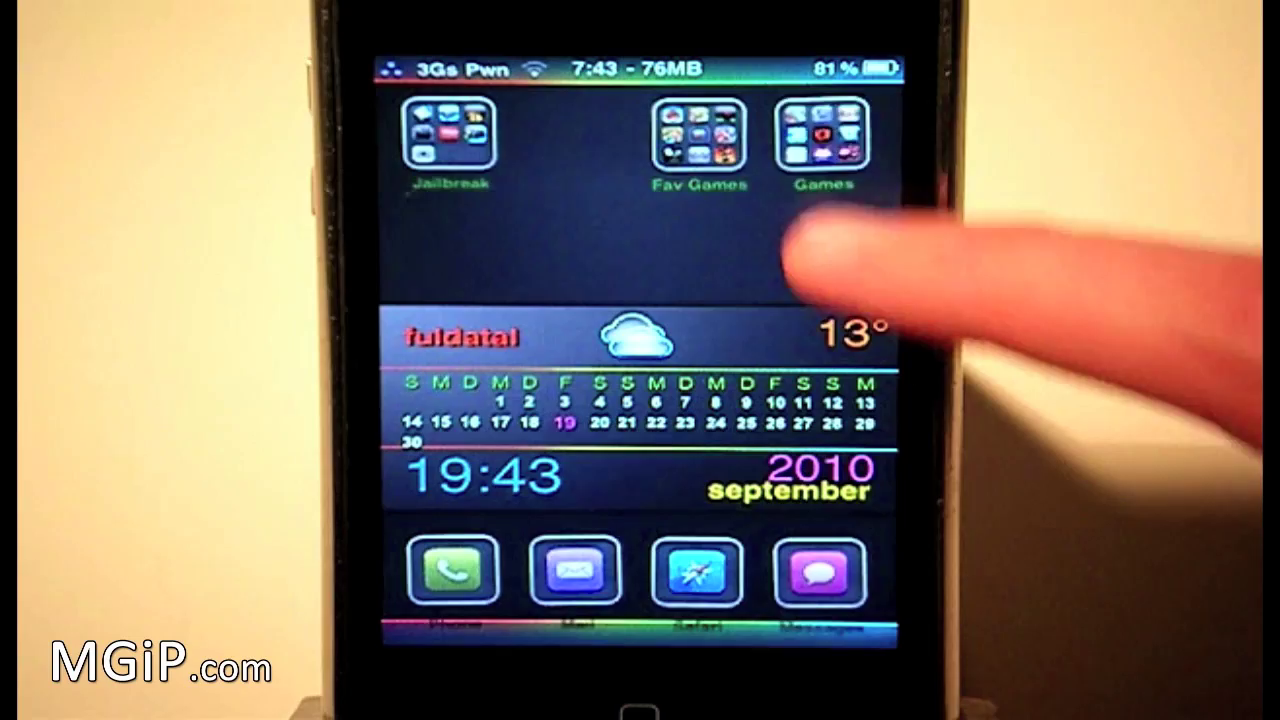
pyautogui.click(822, 132)
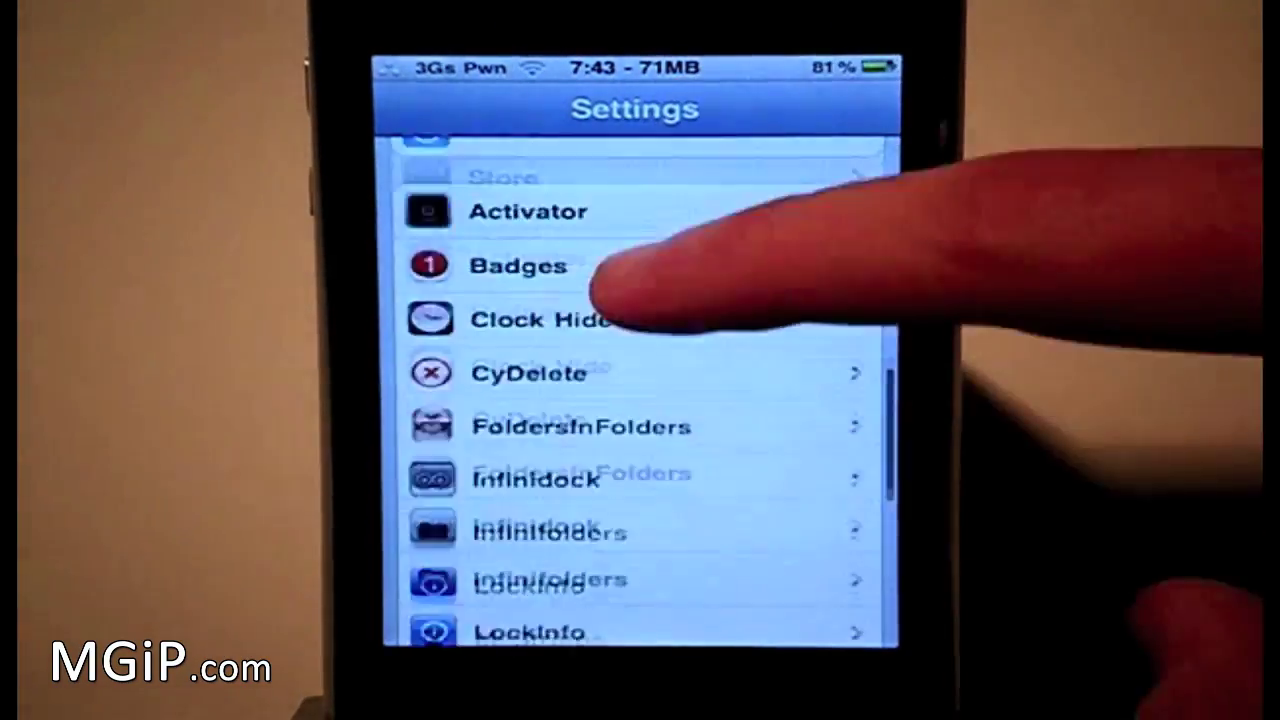
# Step: Scroll the Settings tweak list toward the FoldersInFolders entry
pyautogui.scroll(-3)
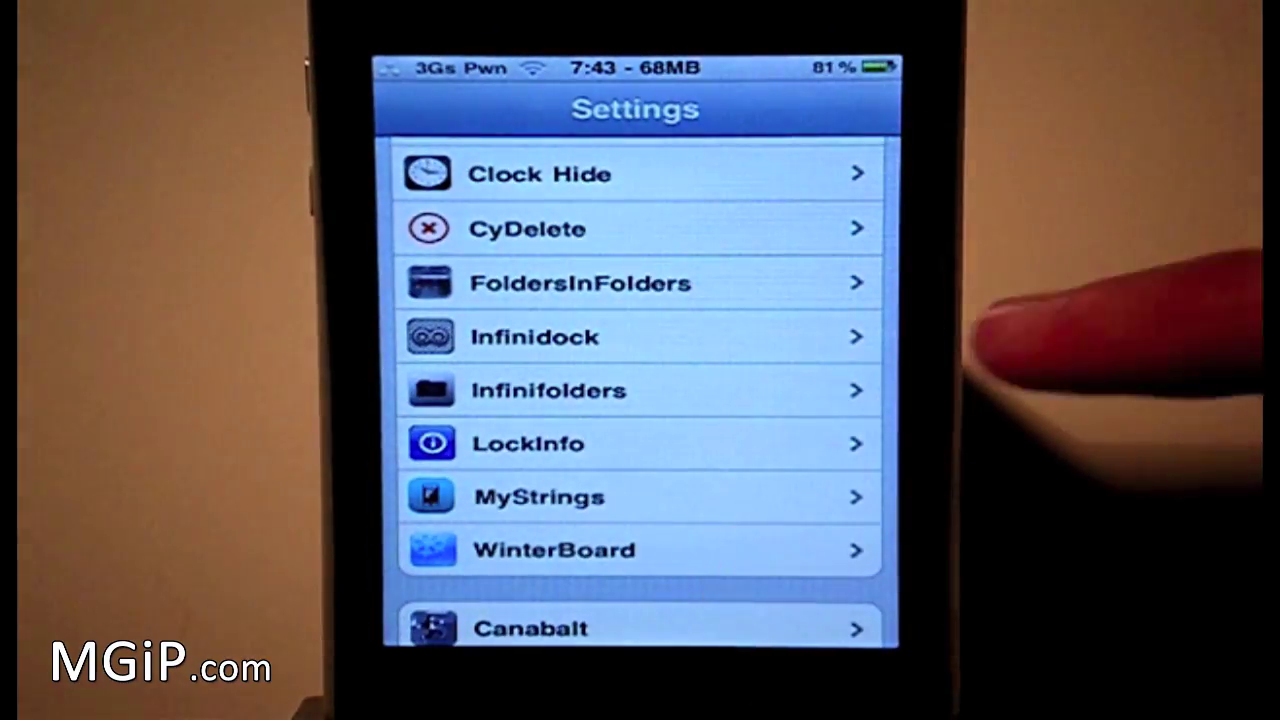